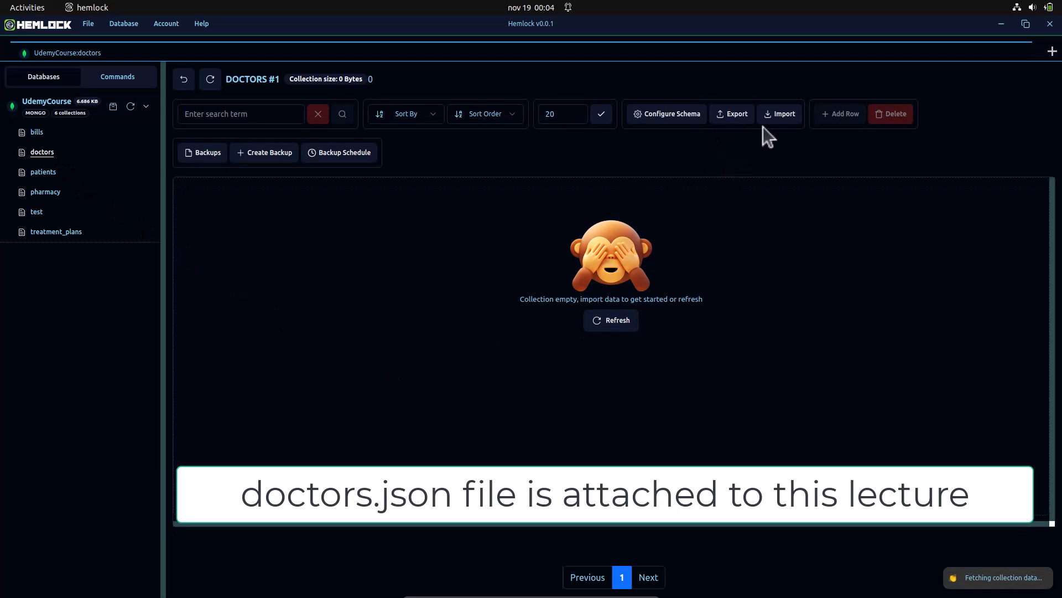
- Import doctors.json into the doctors collection via Import > JSON and view the Tweety doctor record
{"action": "left_click", "coordinate": [779, 112]}
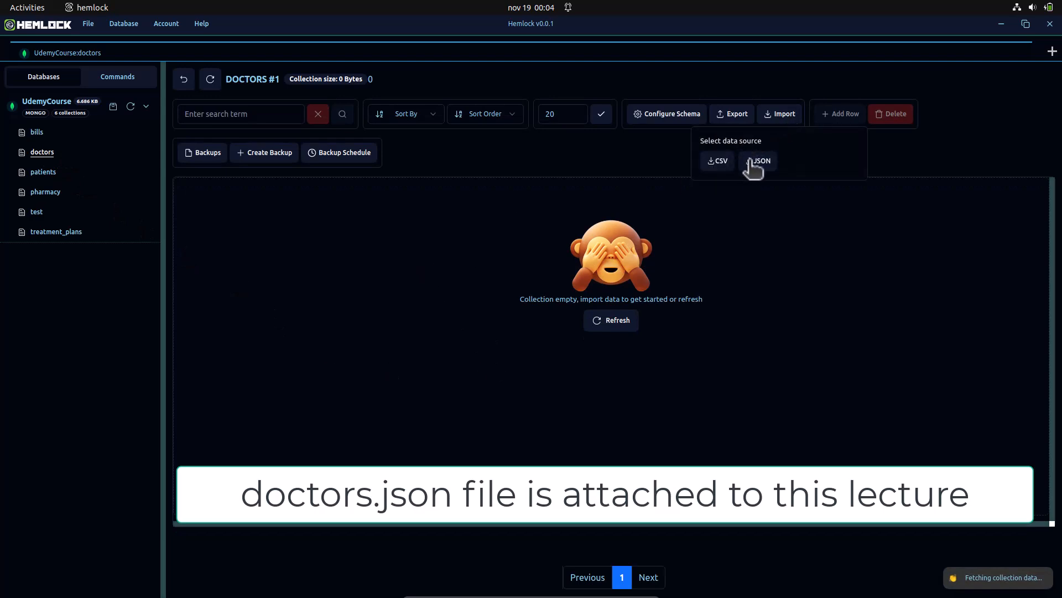
{"action": "left_click", "coordinate": [758, 160]}
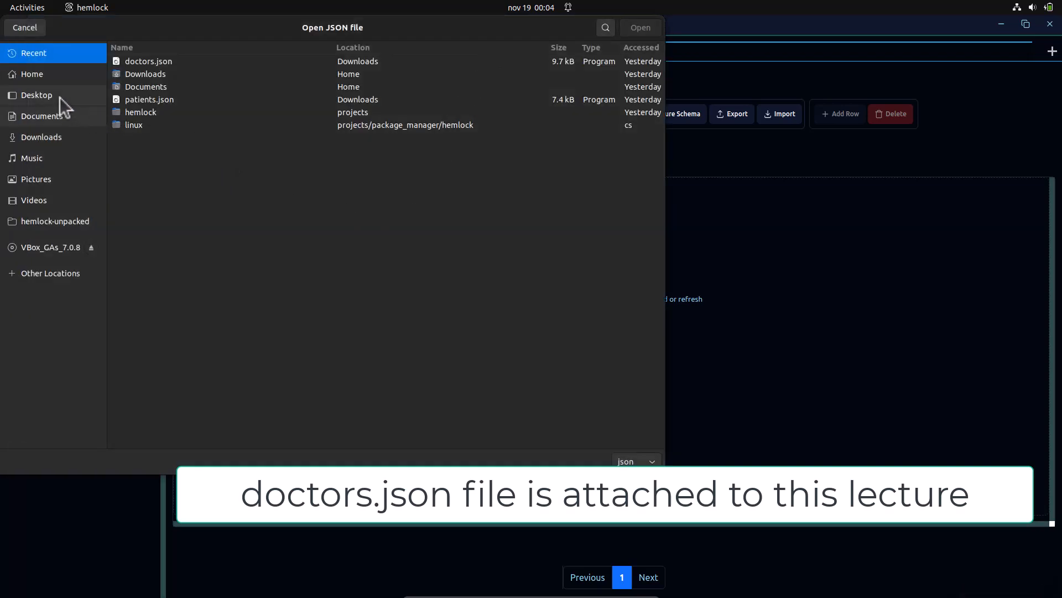
{"action": "left_click", "coordinate": [40, 137]}
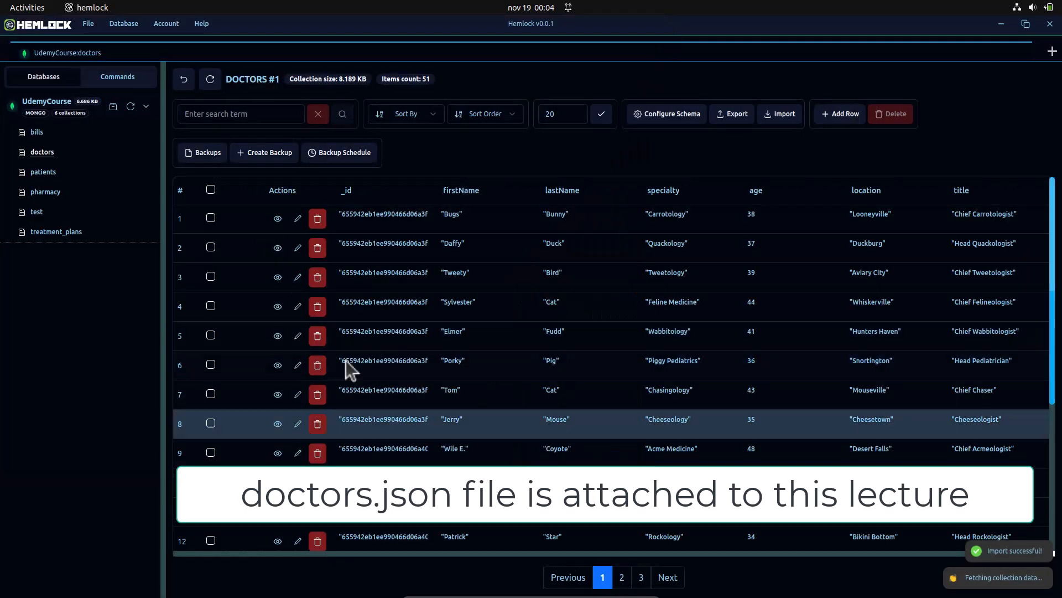
{"action": "left_click", "coordinate": [277, 277]}
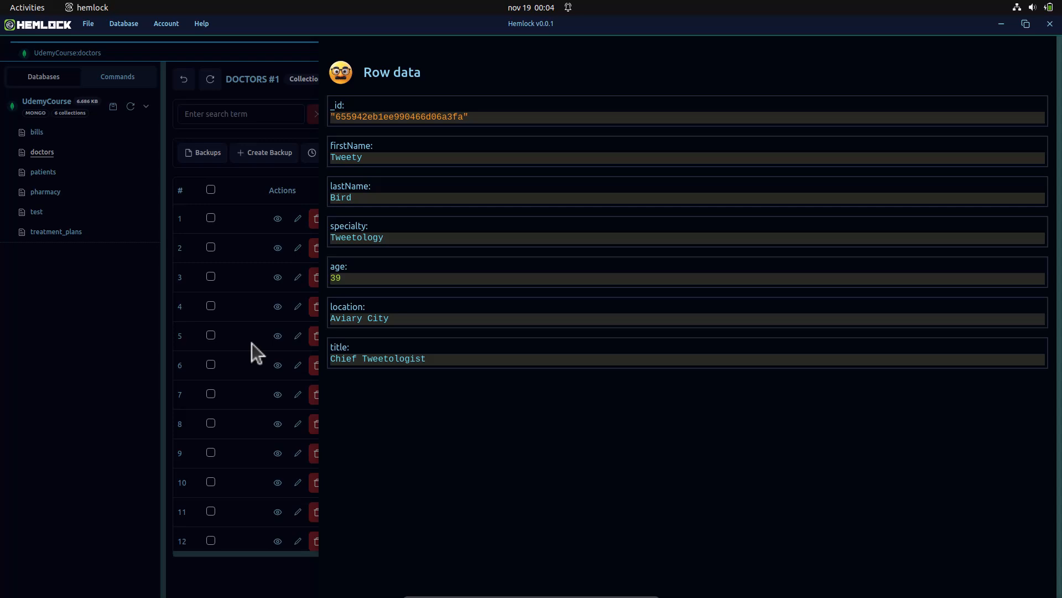
{"action": "left_click", "coordinate": [117, 77]}
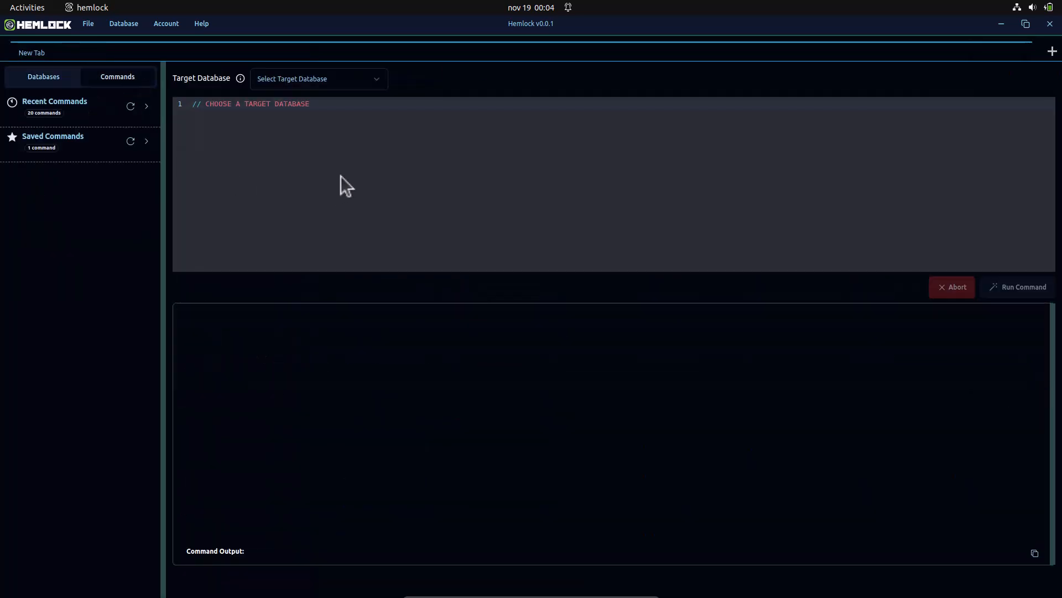
- Insert a 'Treatment plan 1' document with doctor and patient ObjectIds into treatment_plans on UdemyCourse
{"action": "left_click", "coordinate": [317, 79]}
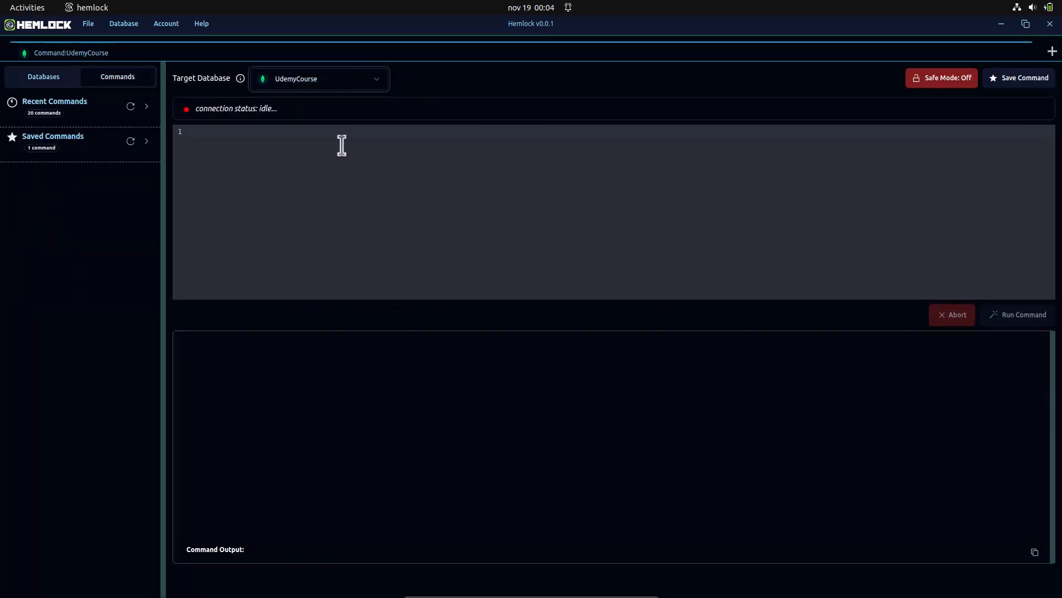
{"action": "type", "text": "db.treatment_plans"}
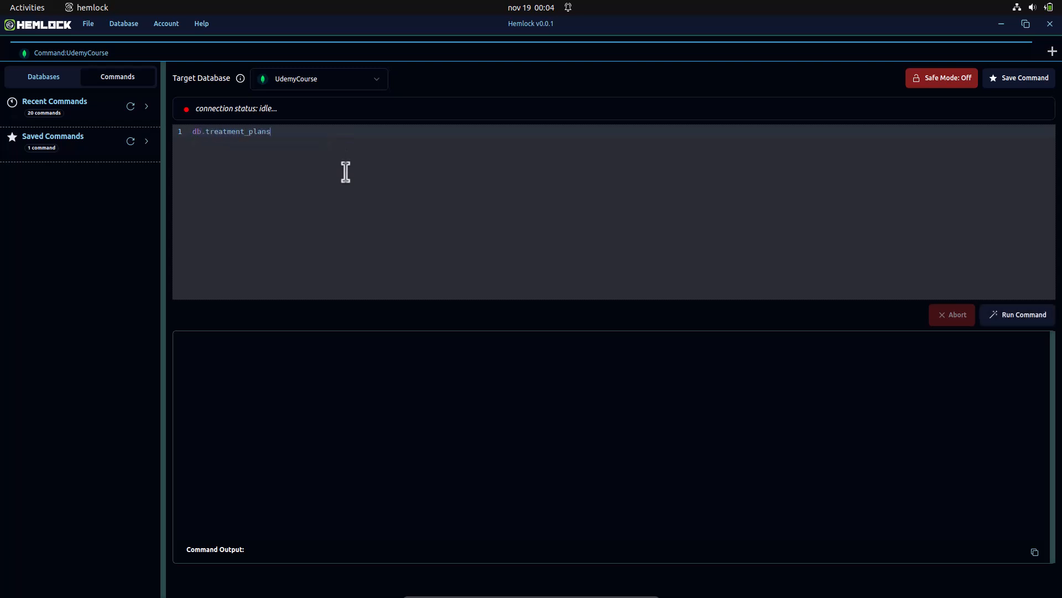
{"action": "type", "text": ".insert({})"}
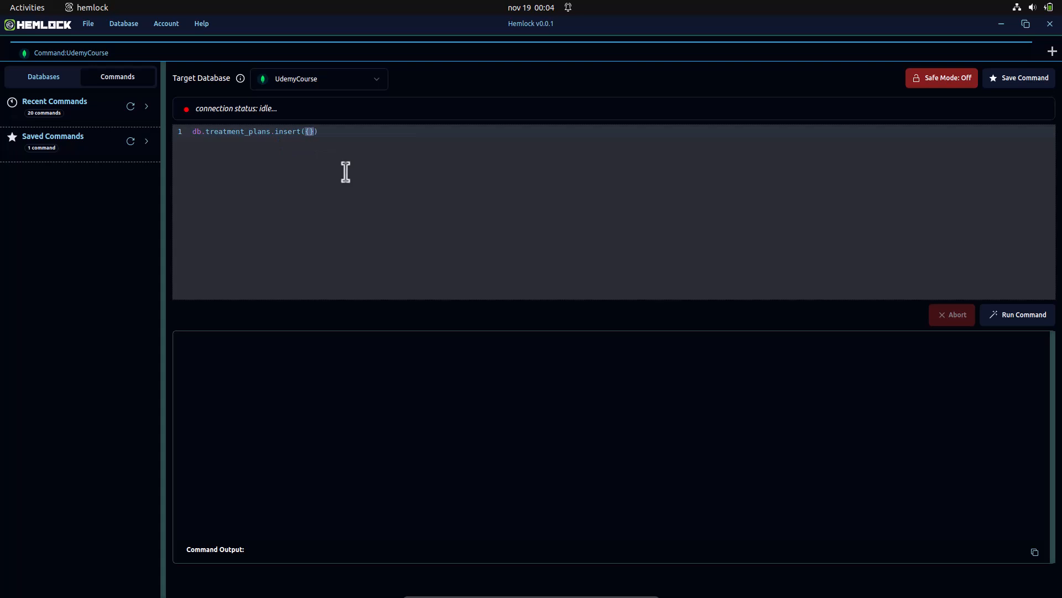
{"action": "type", "text": "name: 'Treatment plan 1',"}
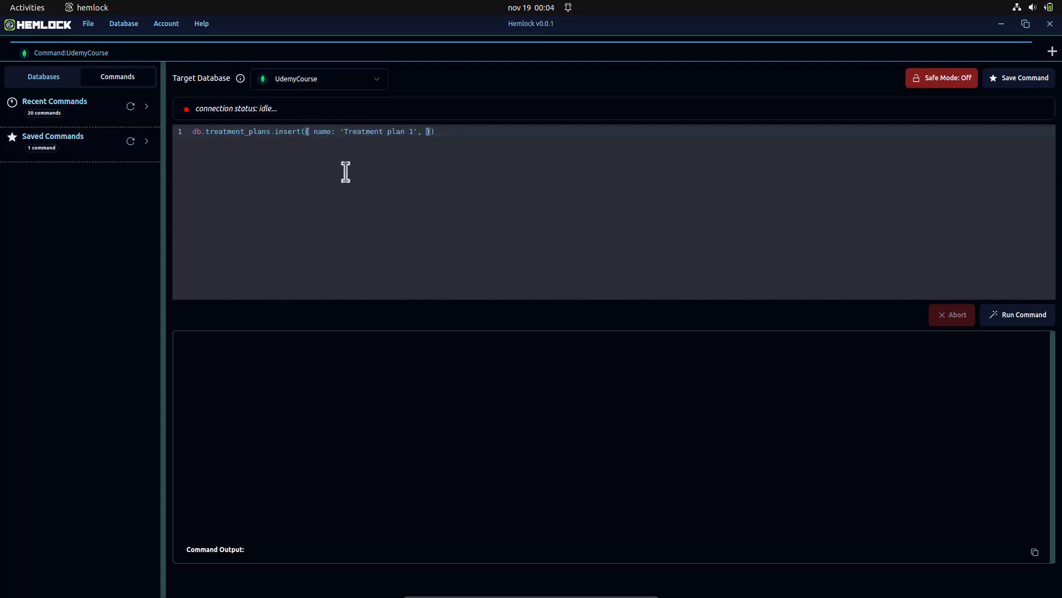
{"action": "type", "text": "doctor: O"}
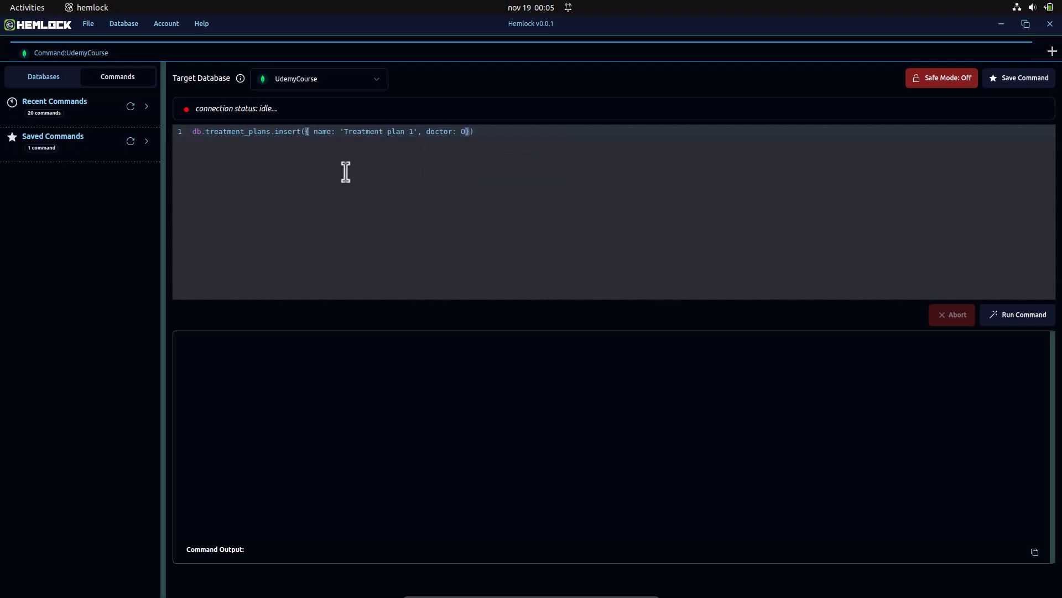
{"action": "type", "text": "bjectId('')"}
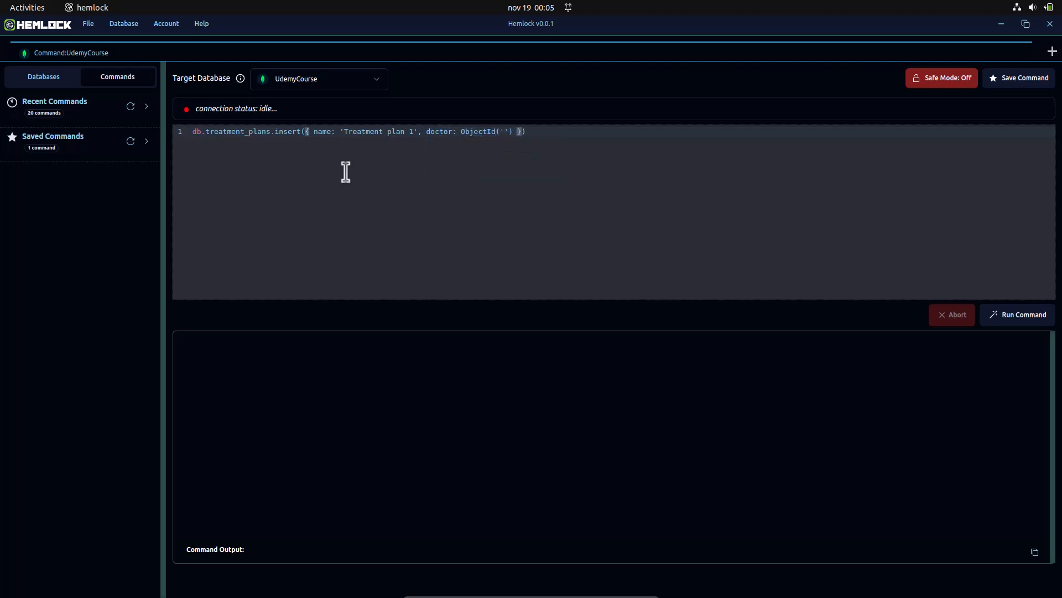
{"action": "type", "text": ", patient: Obj"}
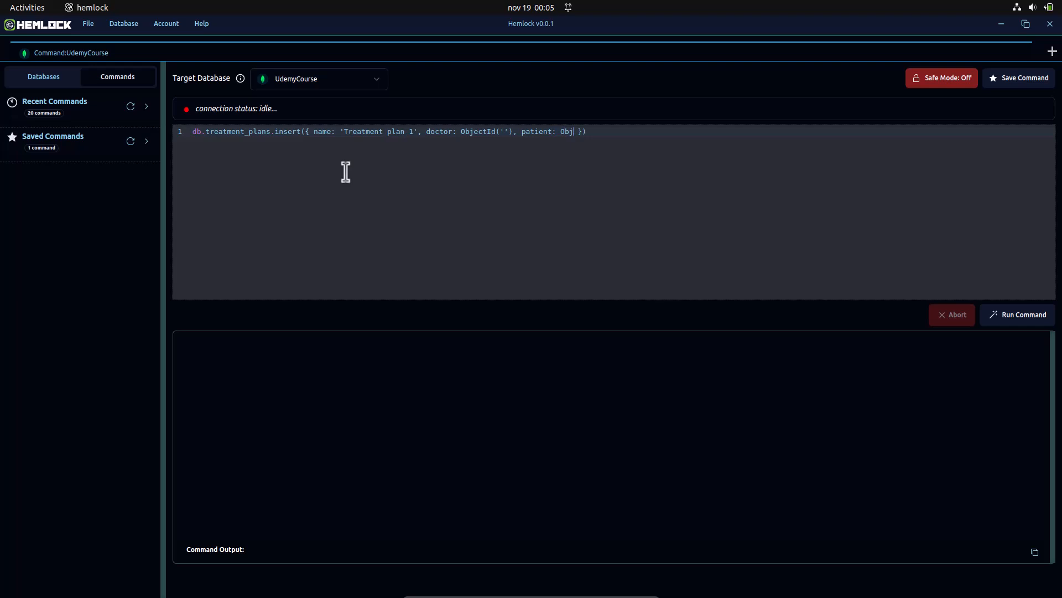
{"action": "type", "text": "ectId('')"}
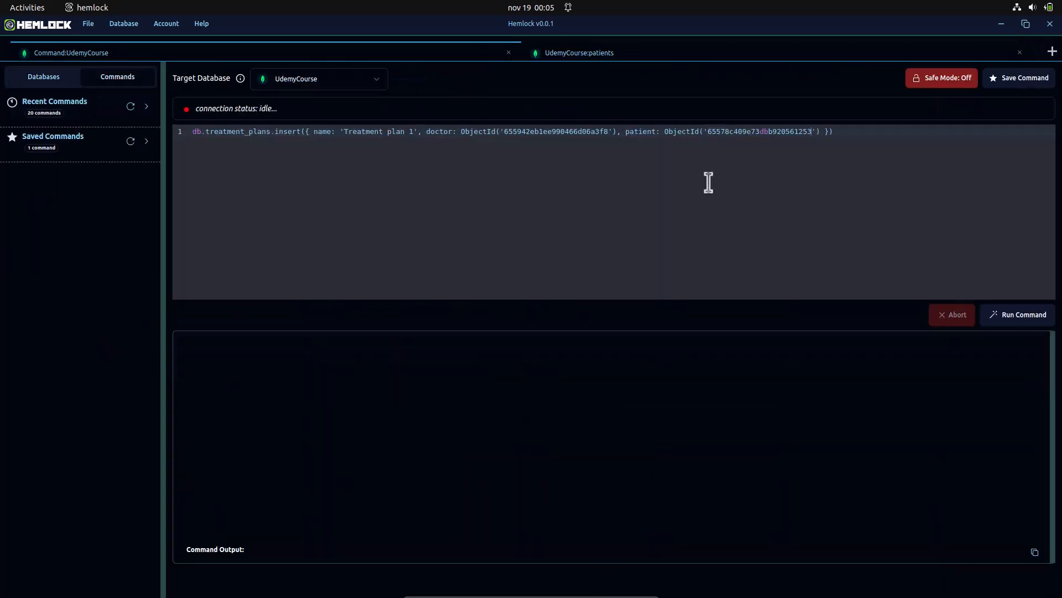
{"action": "left_click", "coordinate": [1018, 314]}
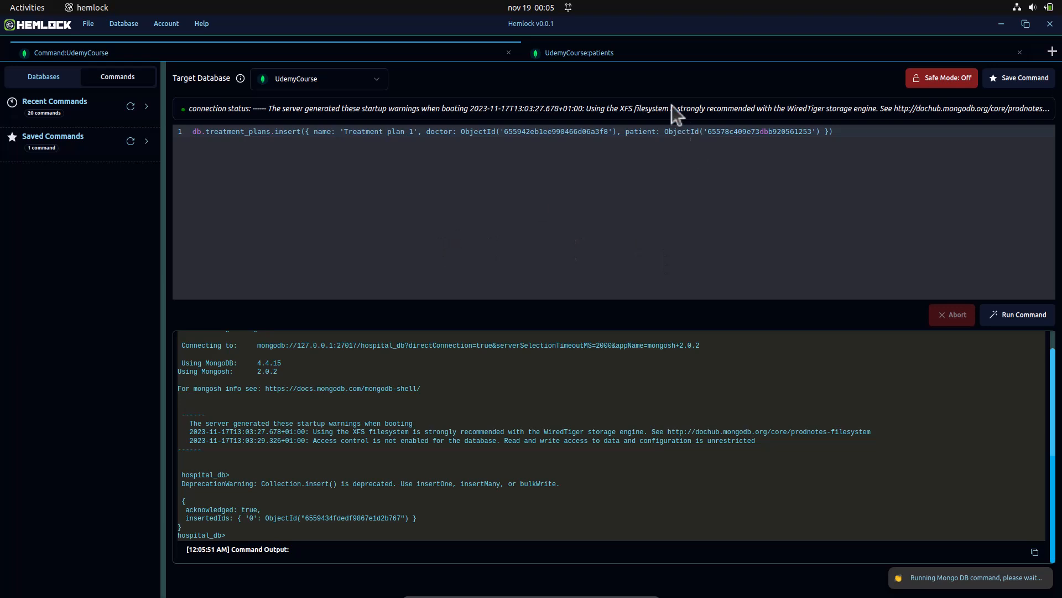
{"action": "left_click", "coordinate": [578, 52]}
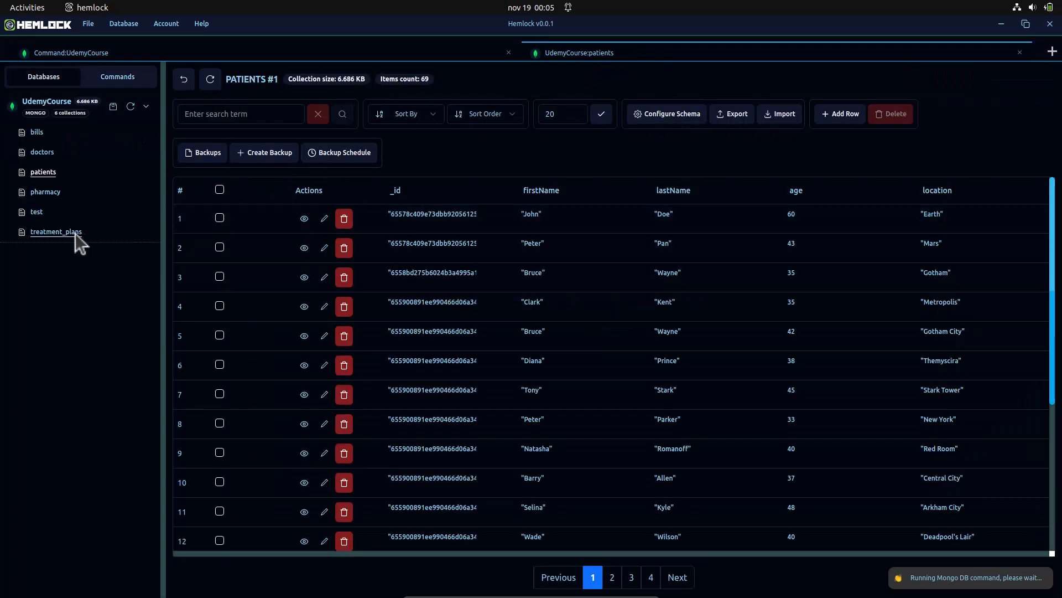
- View the treatment_plans collection to confirm the single Treatment plan 1 record
{"action": "left_click", "coordinate": [55, 231]}
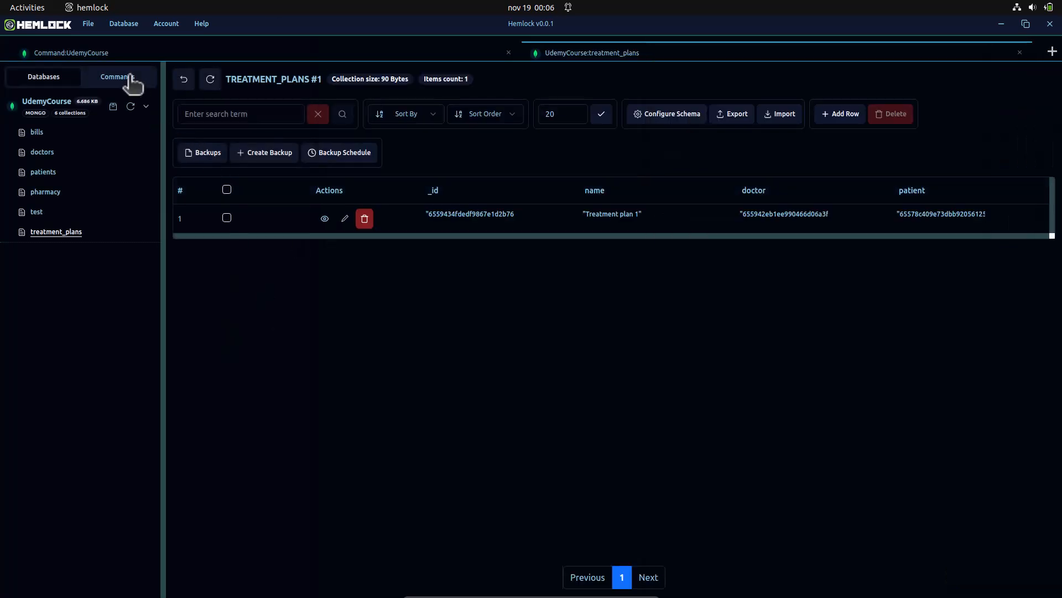
{"action": "left_click", "coordinate": [118, 77]}
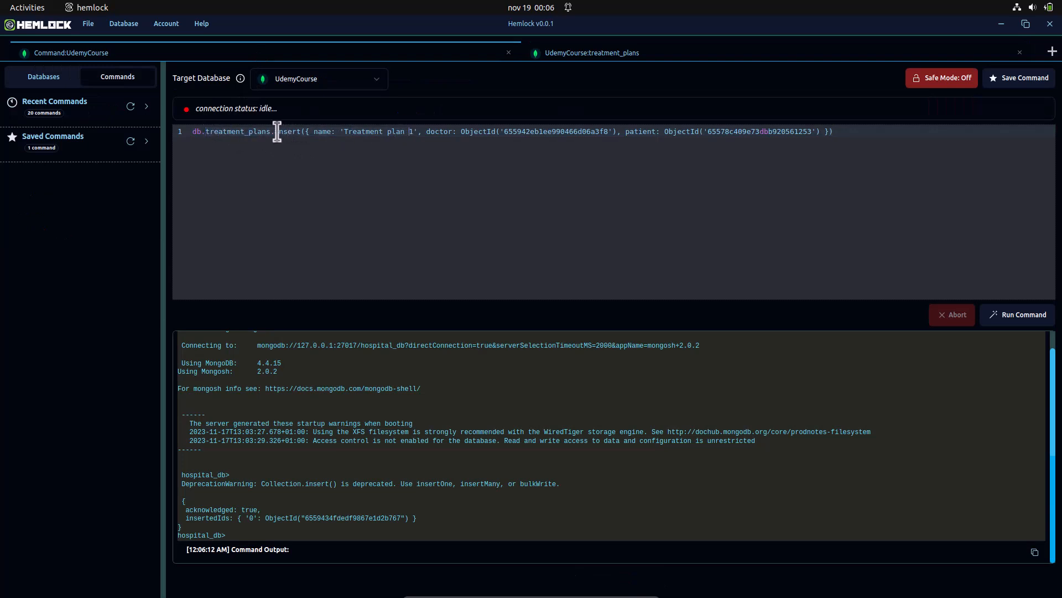
{"action": "mouse_move", "coordinate": [892, 130]}
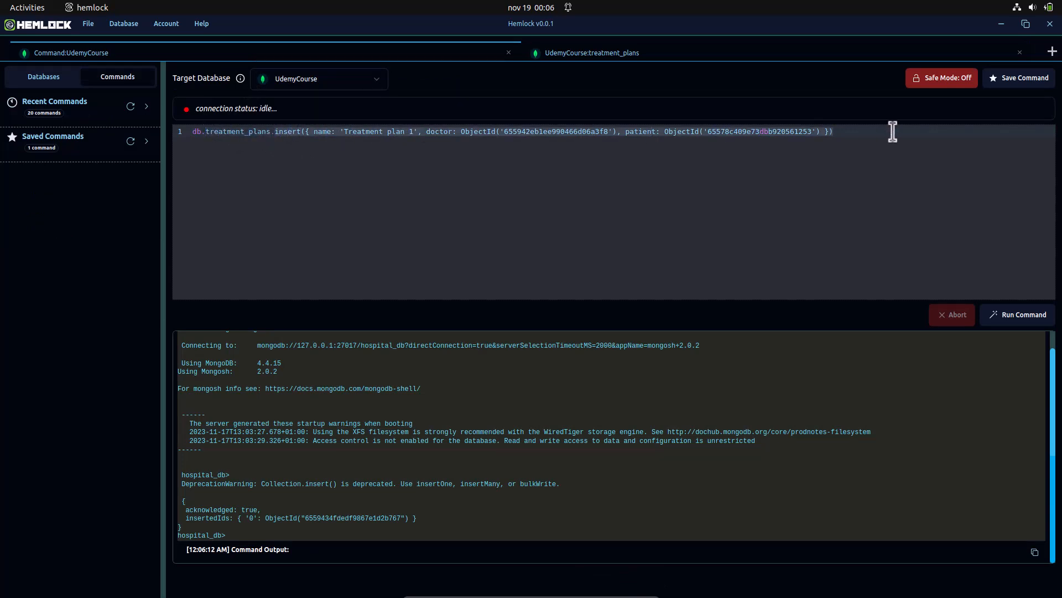
- Start a db.treatment_plans.aggregate([...]) pipeline with a $lookup stage on doctors
{"action": "type", "text": "db.treatment_plans.aggret"}
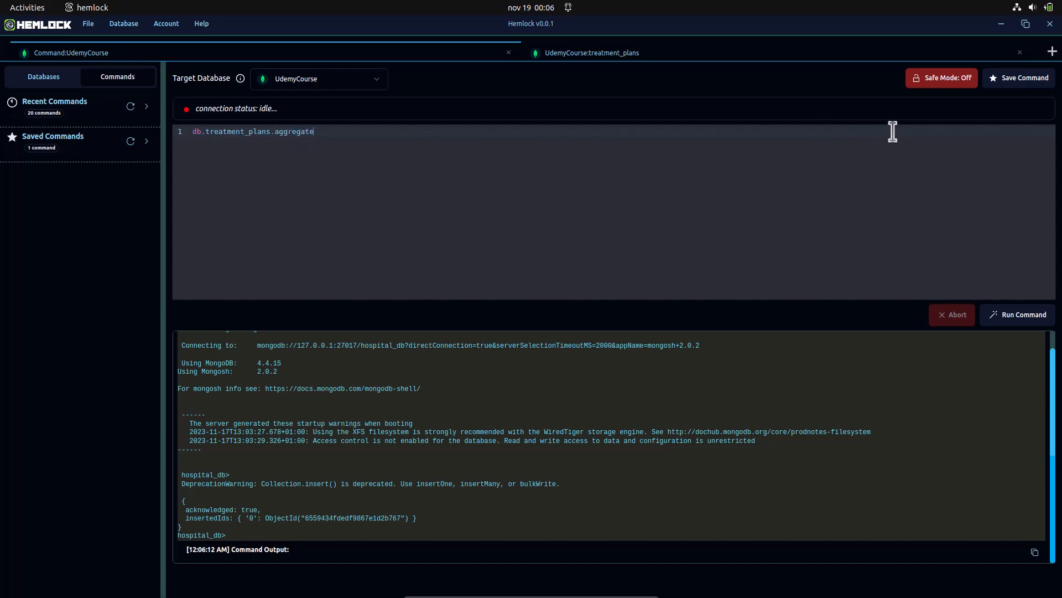
{"action": "type", "text": "()"}
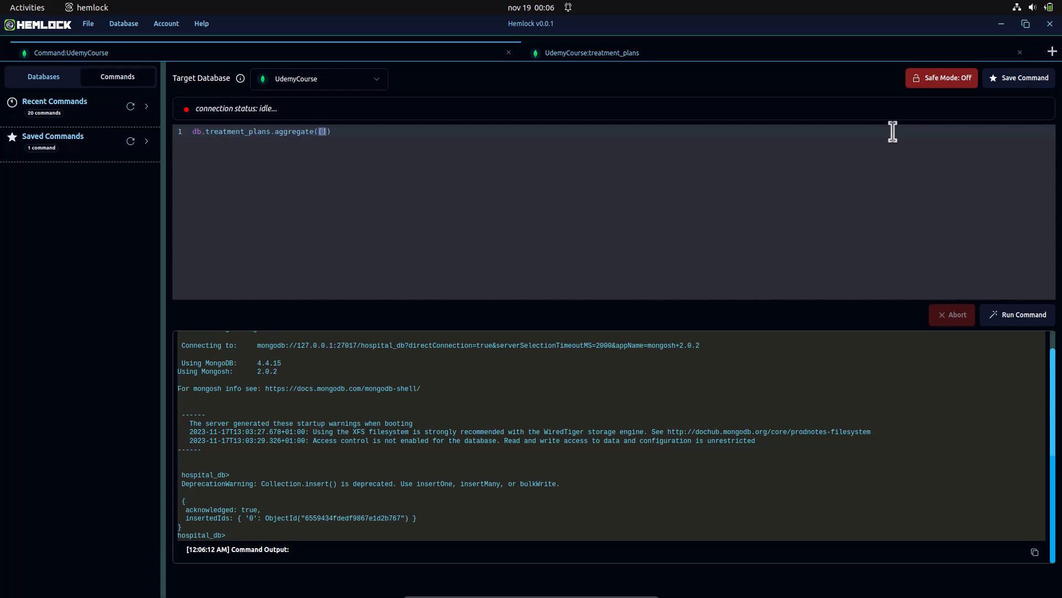
{"action": "key", "text": "Enter"}
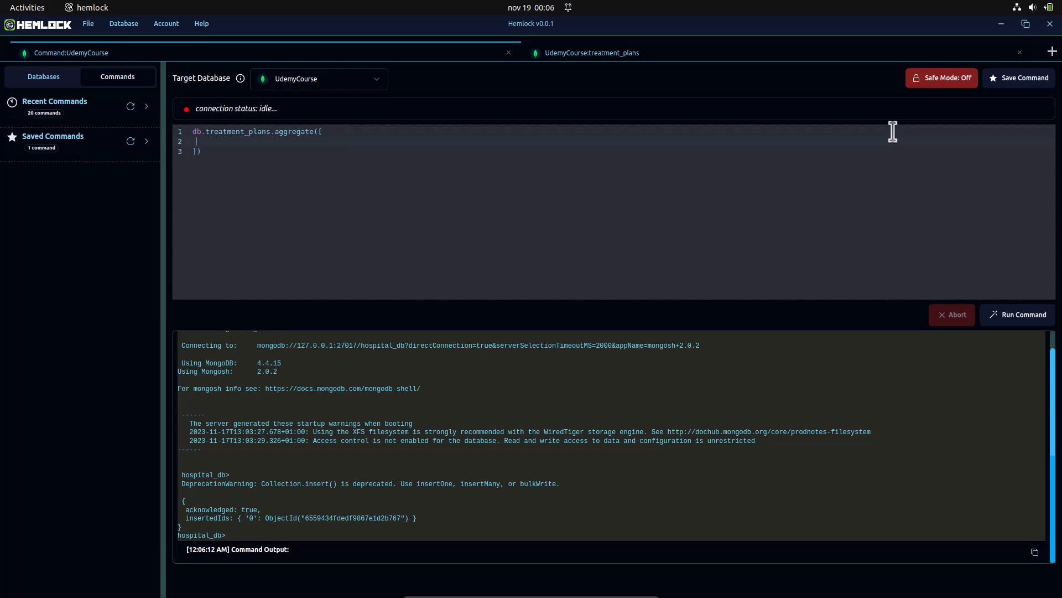
{"action": "type", "text": "{"}
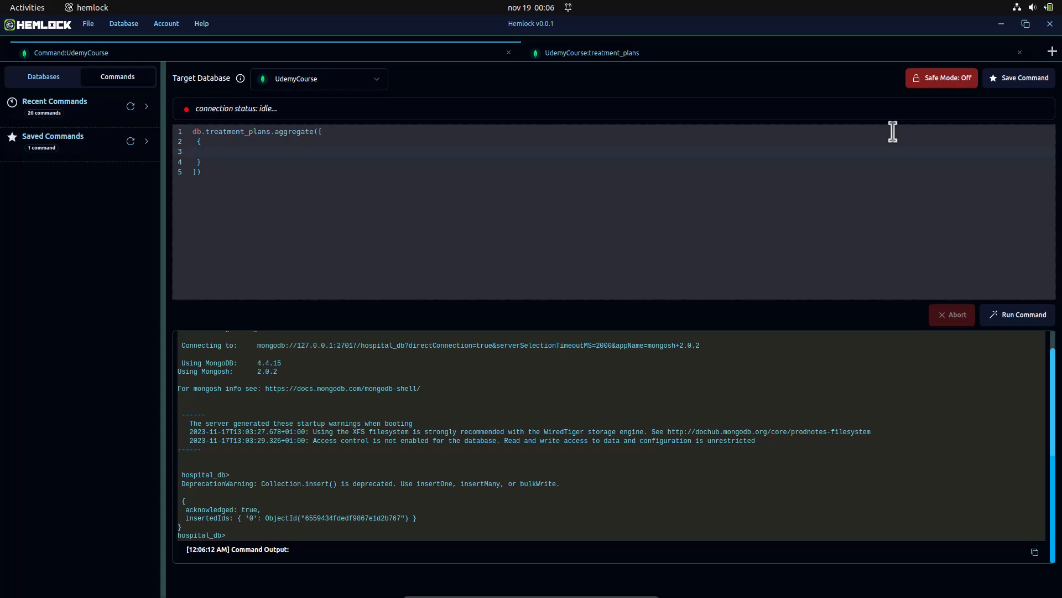
{"action": "type", "text": "$ld"}
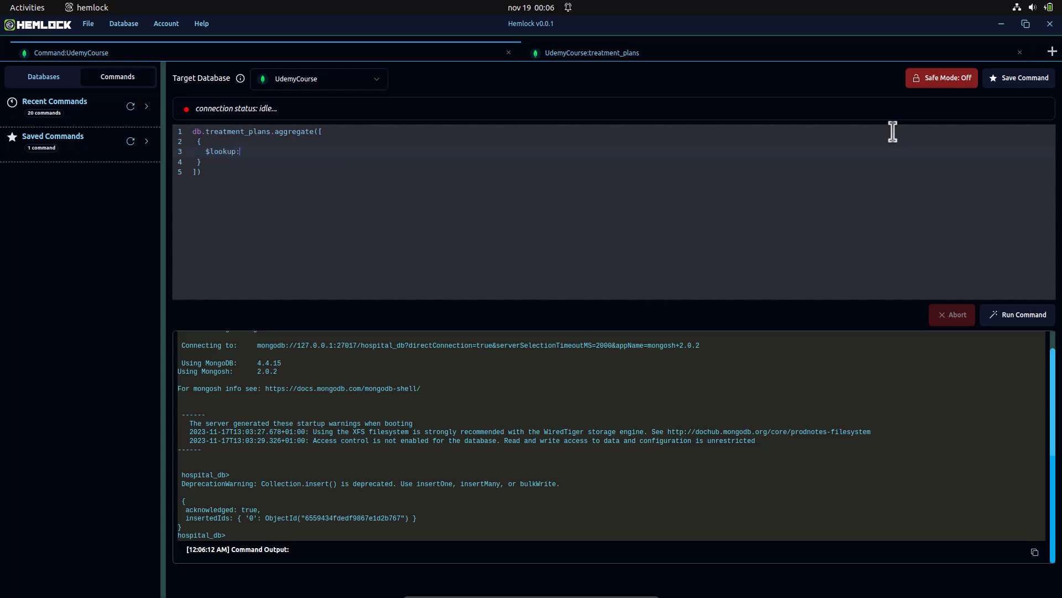
{"action": "type", "text": "{}"}
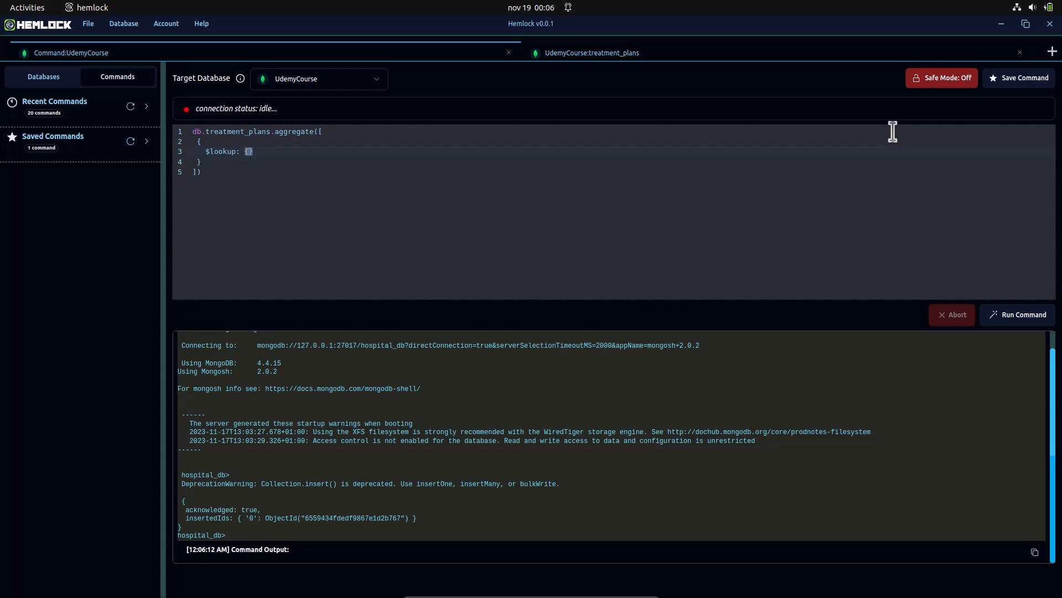
{"action": "type", "text": "from: \"doctors\","}
{"action": "type", "text": "localField: \"doctor\","}
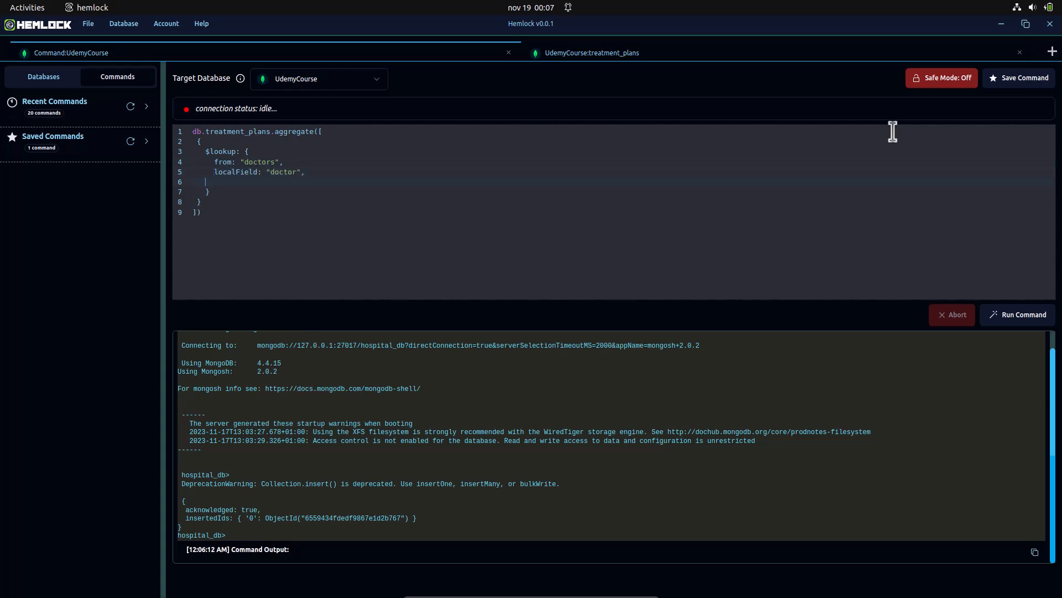
- Complete the $lookup stages joining doctors and patients by _id and run the aggregation
{"action": "type", "text": "foreignField:"}
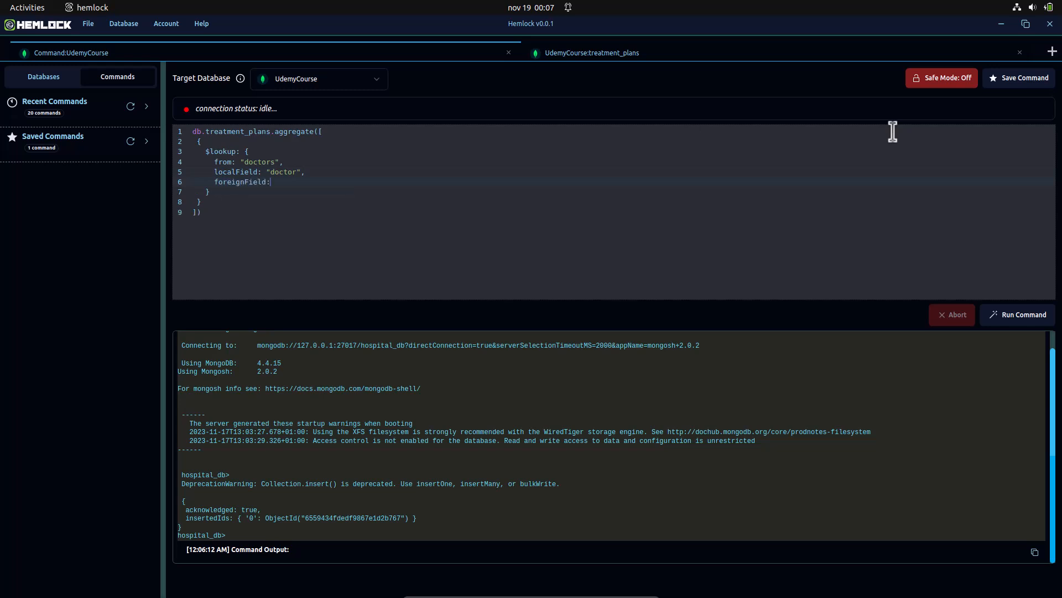
{"action": "type", "text": "\"_id\","}
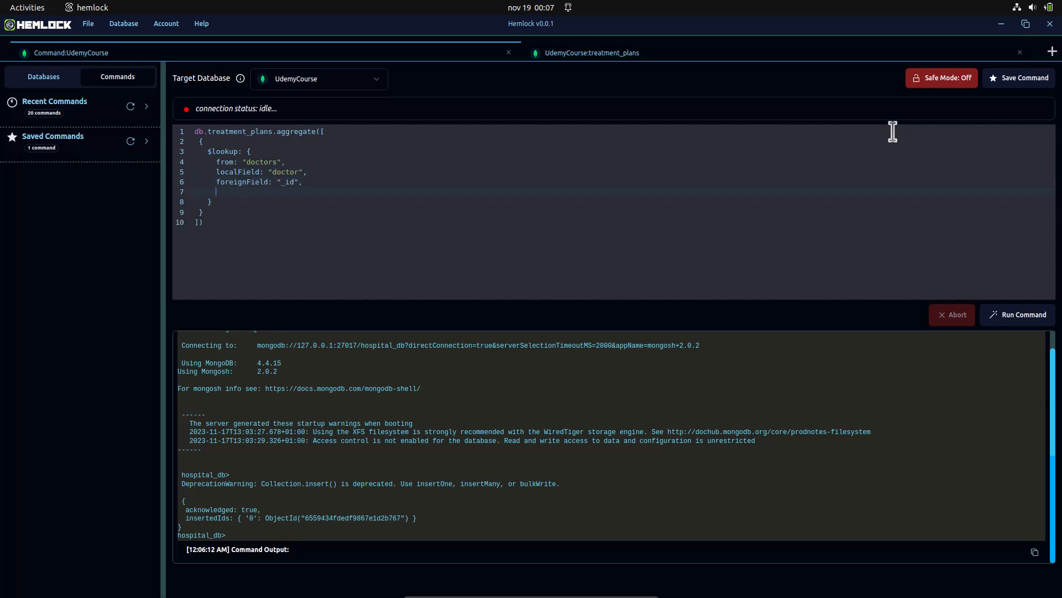
{"action": "type", "text": "as: d"}
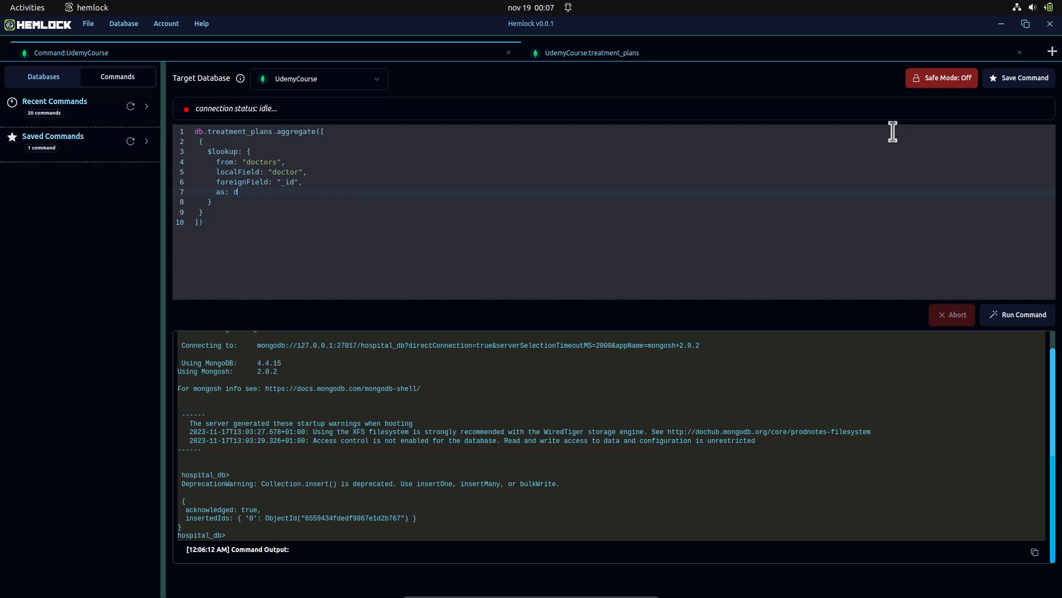
{"action": "type", "text": "octors\""}
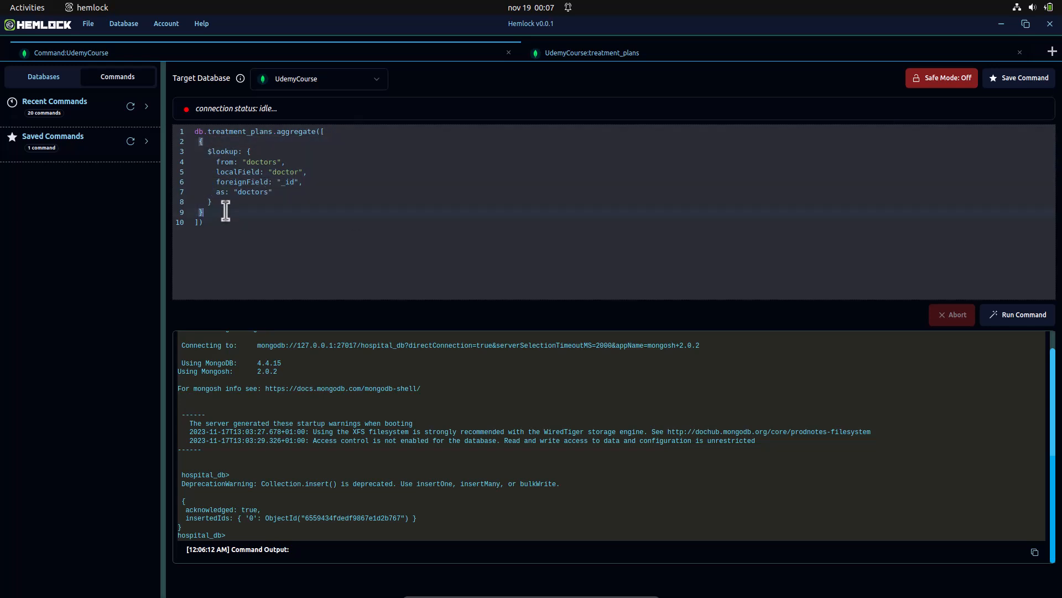
{"action": "type", "text": ","}
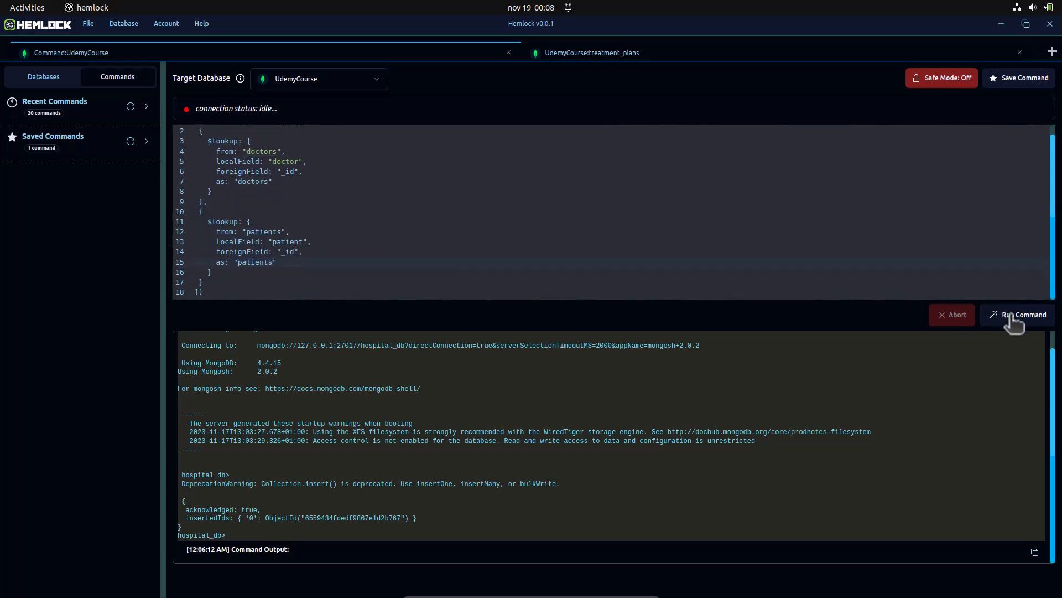
{"action": "left_click", "coordinate": [1023, 315]}
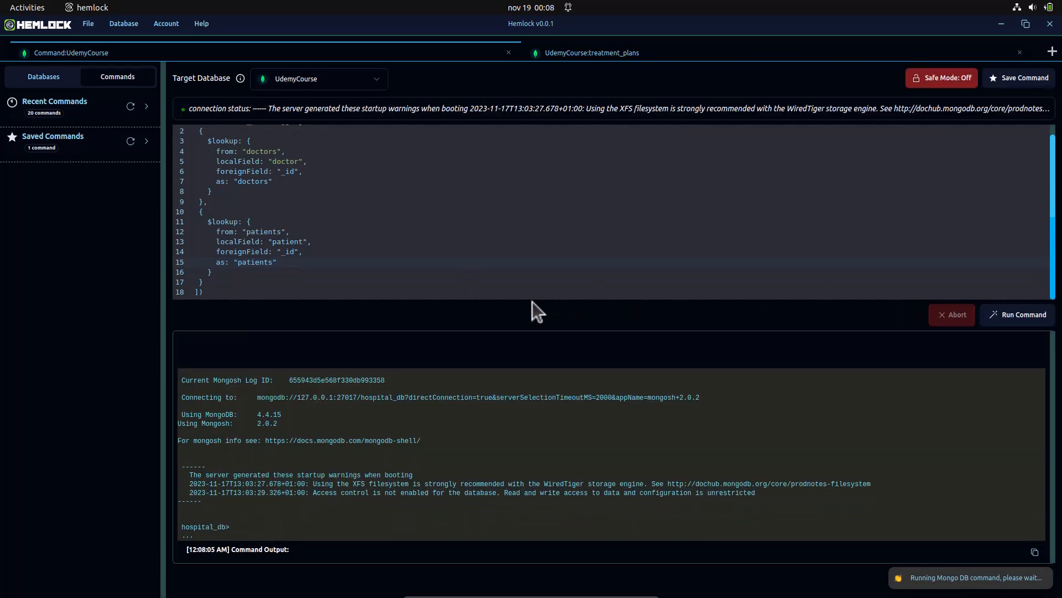